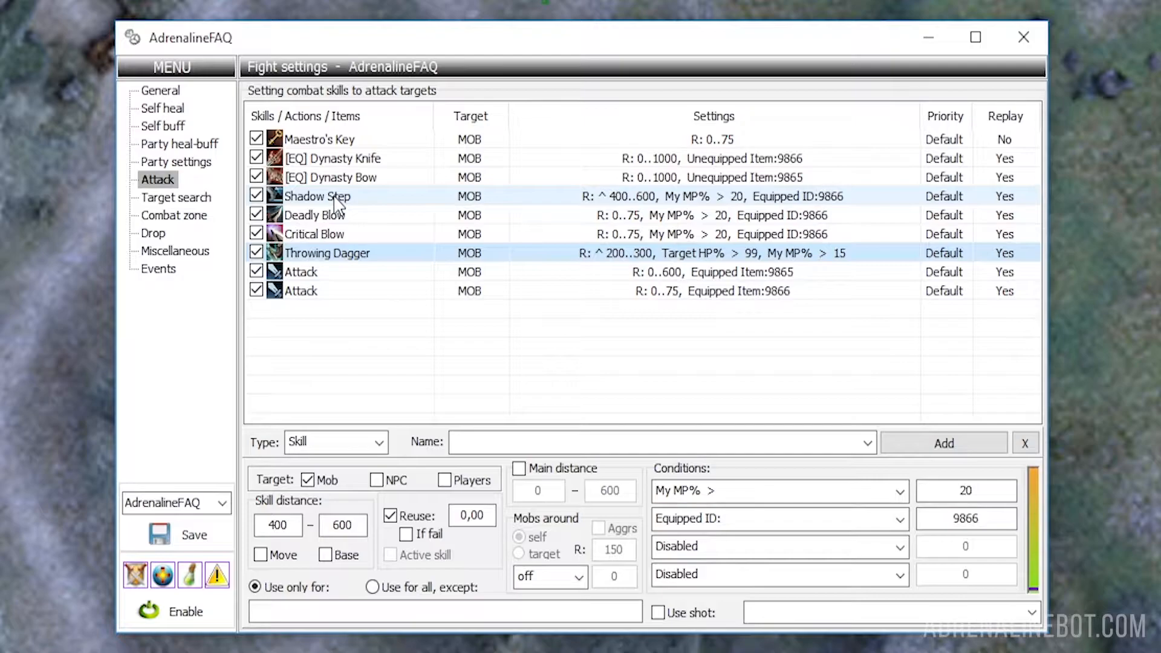
Show the entry Type choices — Skill, Items, Pet skills, Action, Equipment — landing on Action.
left_click(328, 252)
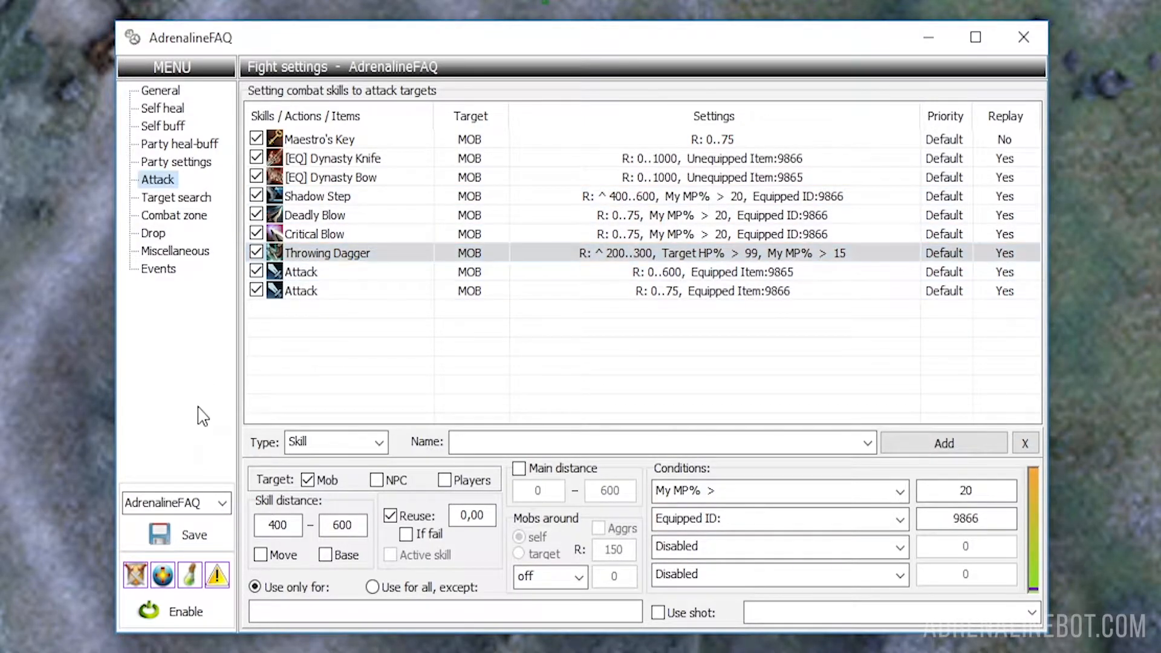
mouse_move(207, 418)
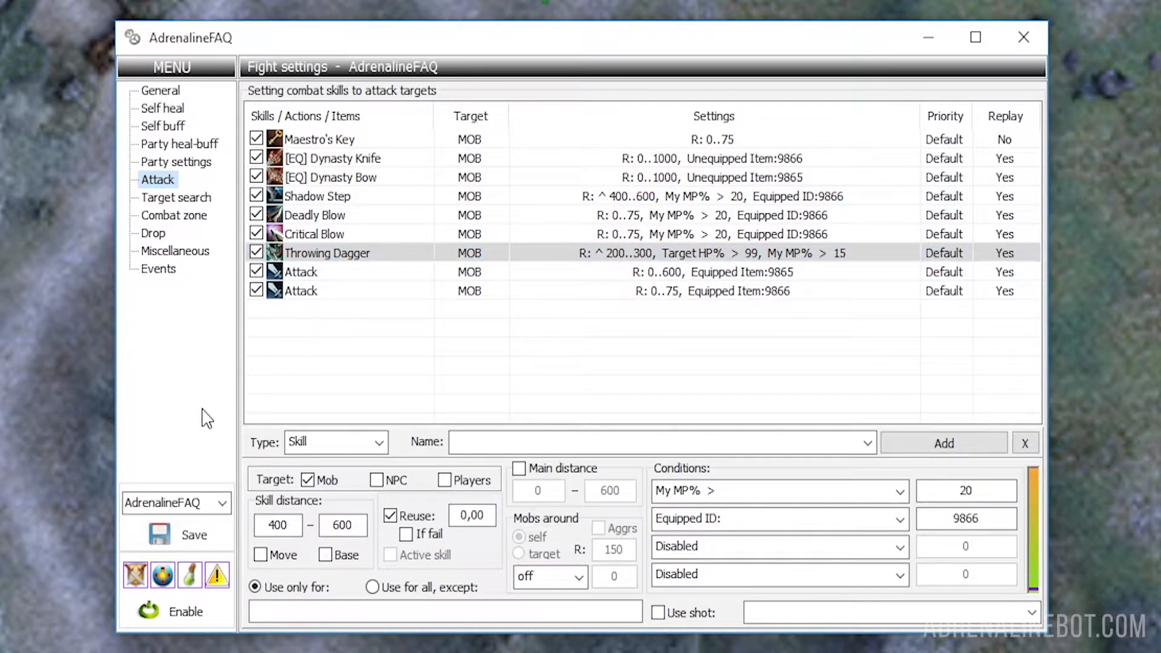
left_click(380, 443)
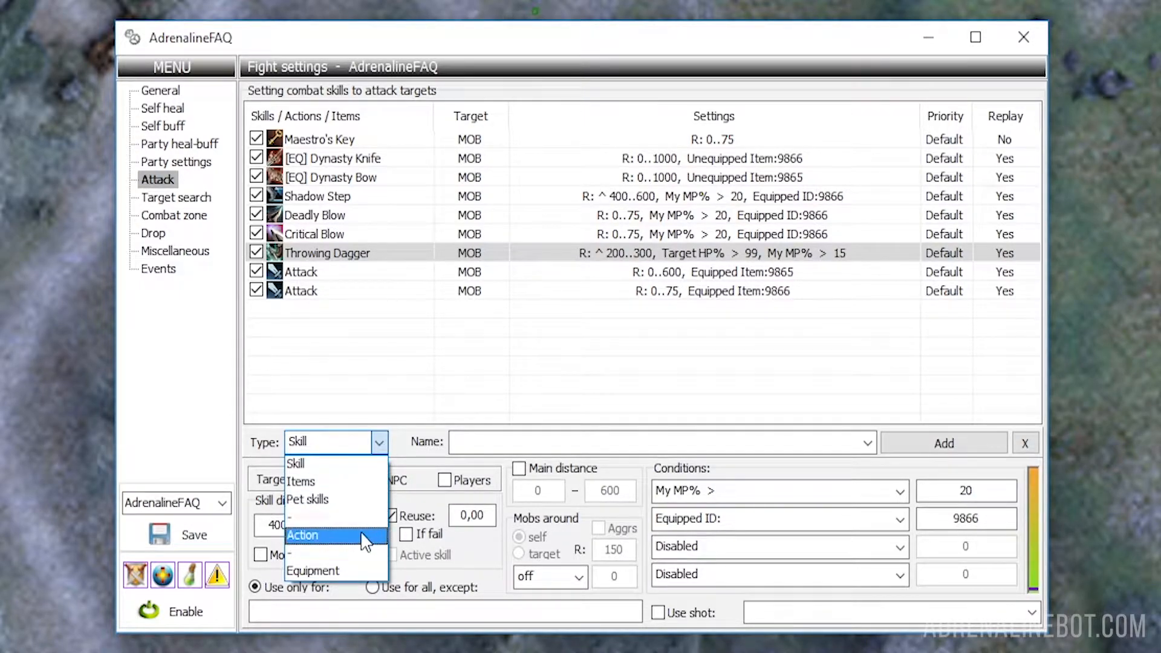
mouse_move(363, 573)
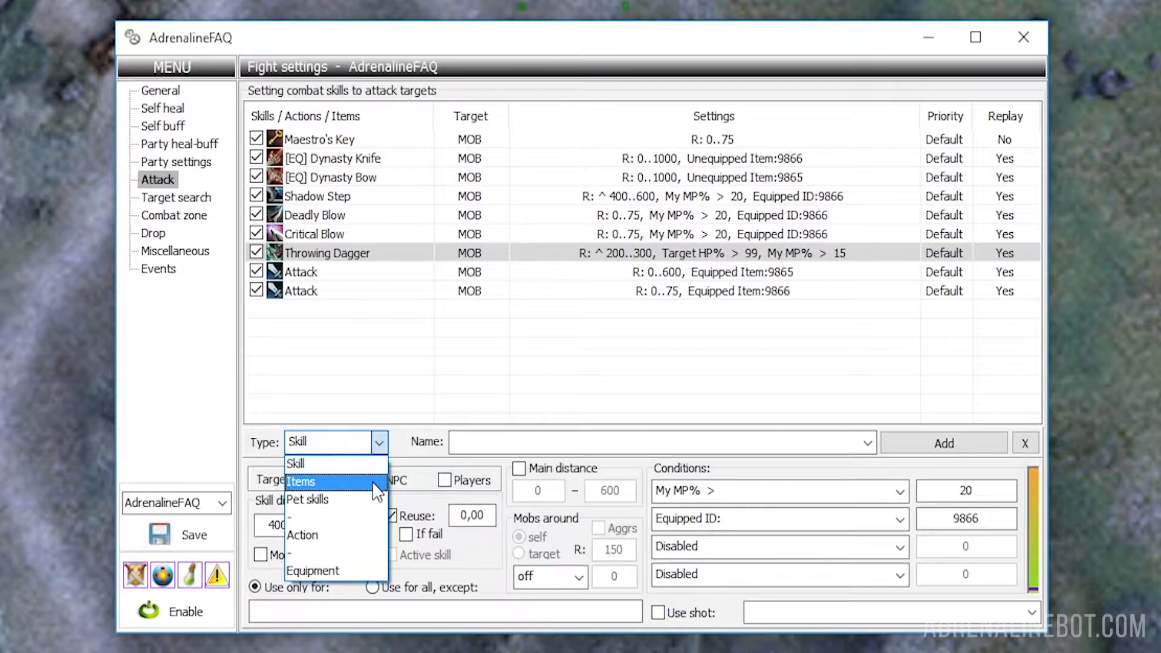
mouse_move(371, 520)
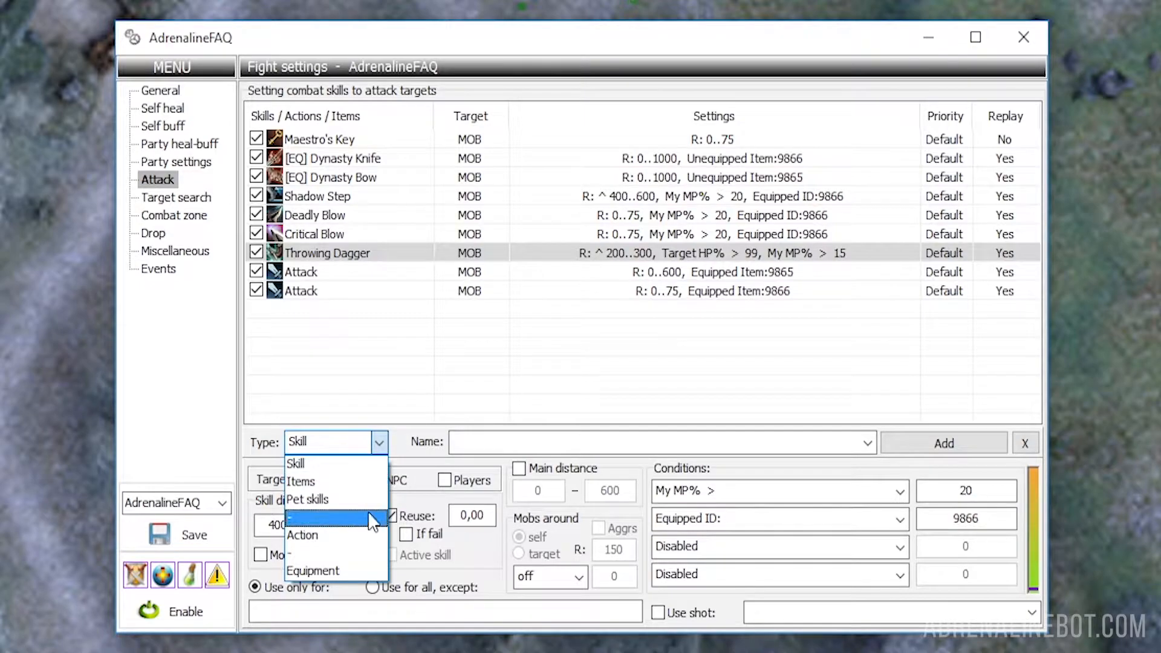
Set the new entry's type to Skill and choose Spoil as its name, targeting mobs.
left_click(302, 535)
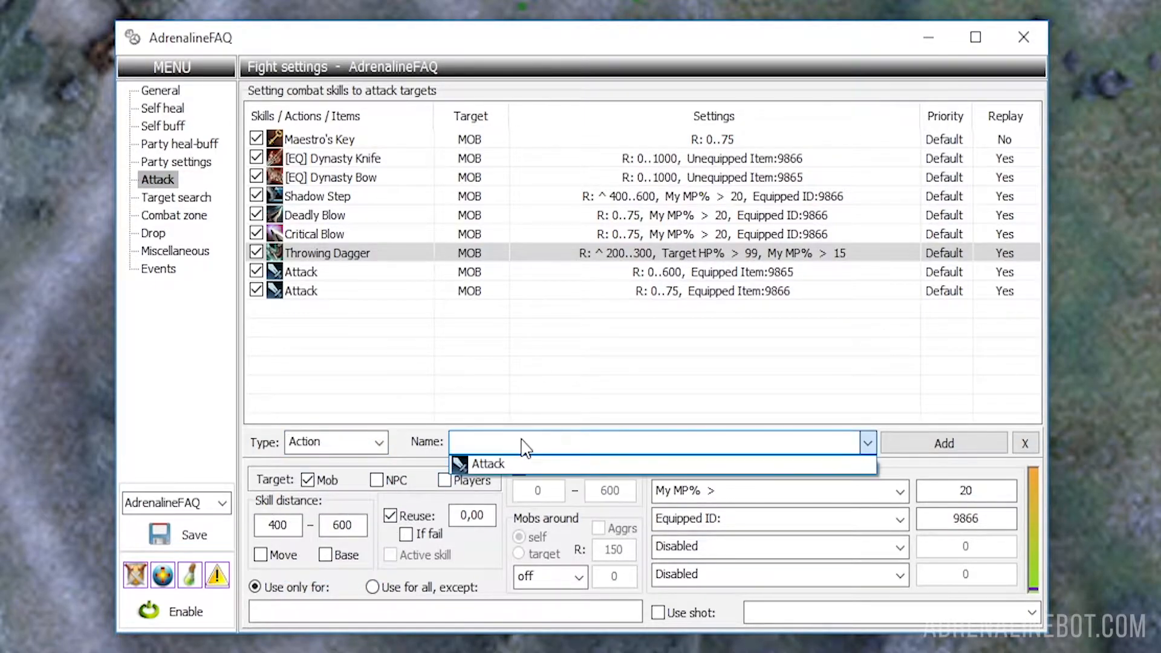
mouse_move(487, 464)
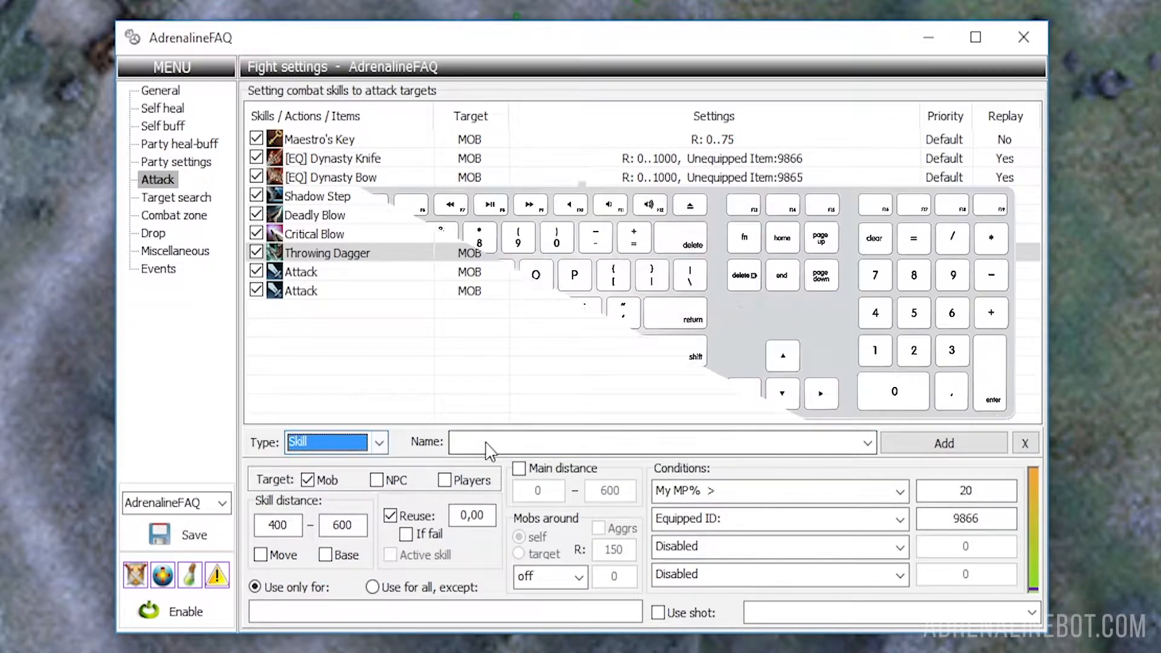
left_click(865, 443)
type("Spoil")
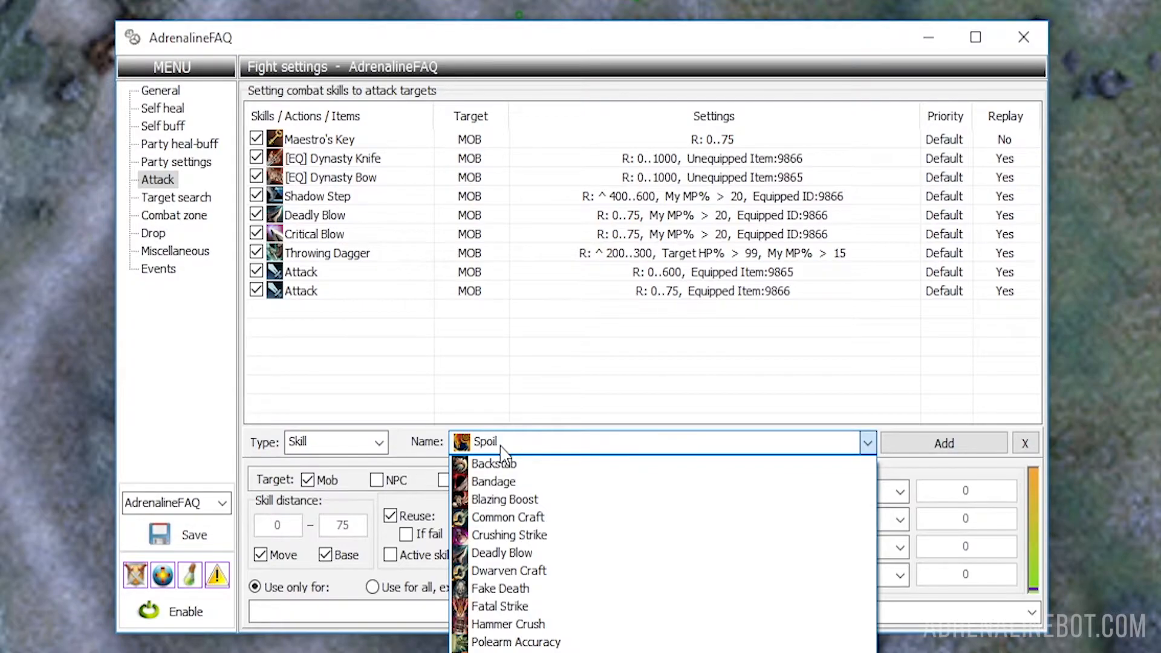
left_click(483, 441)
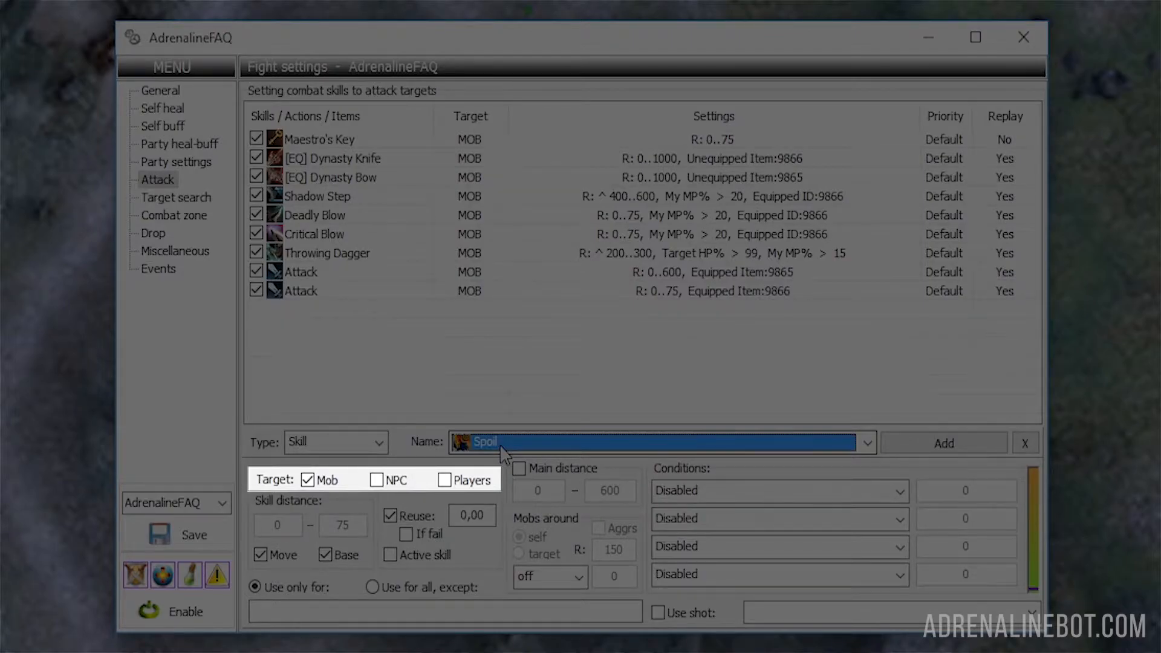
left_click(445, 480)
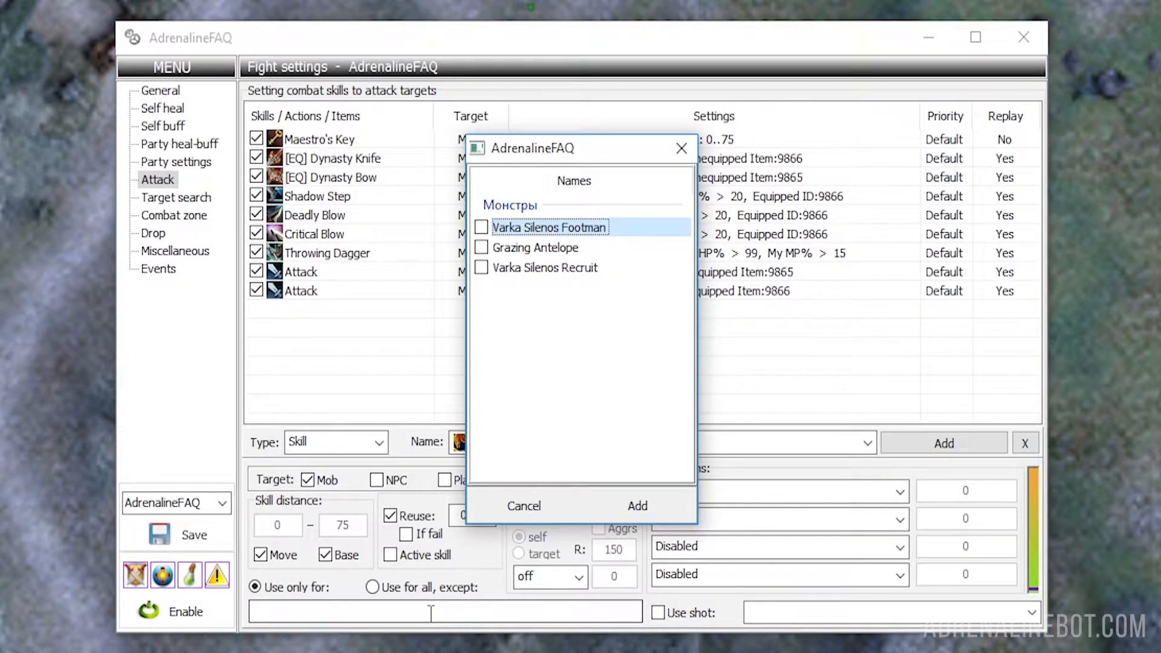
Restrict Spoil to Varka Silenos Footman and Varka Silenos Recruit and confirm the list.
left_click(480, 227)
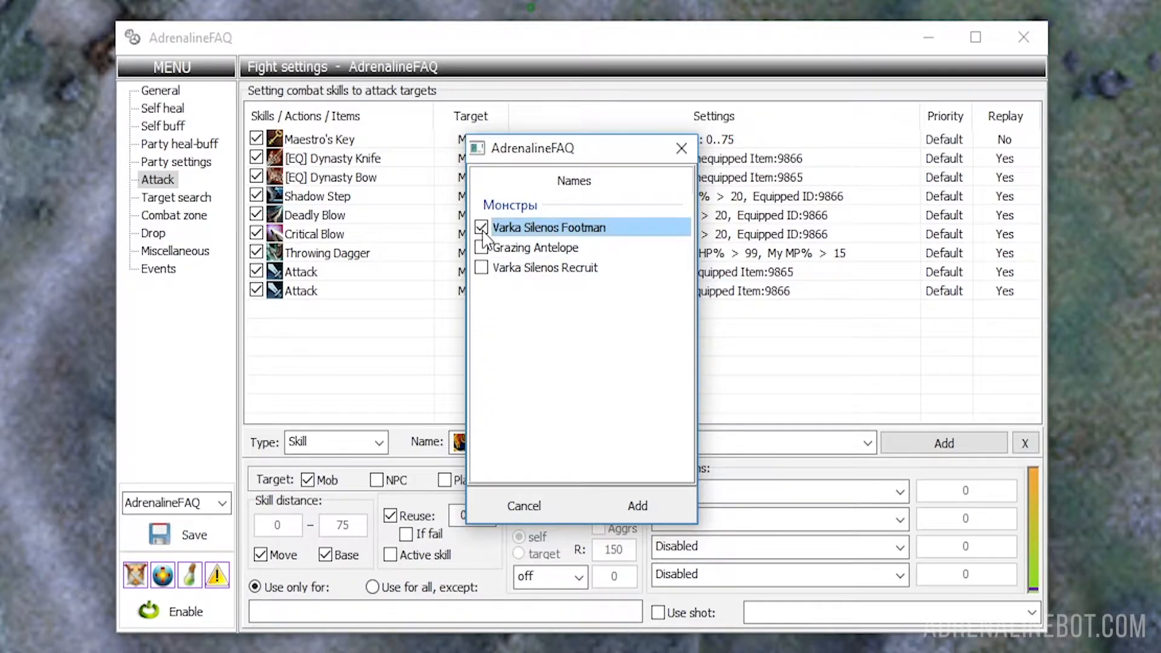
left_click(480, 267)
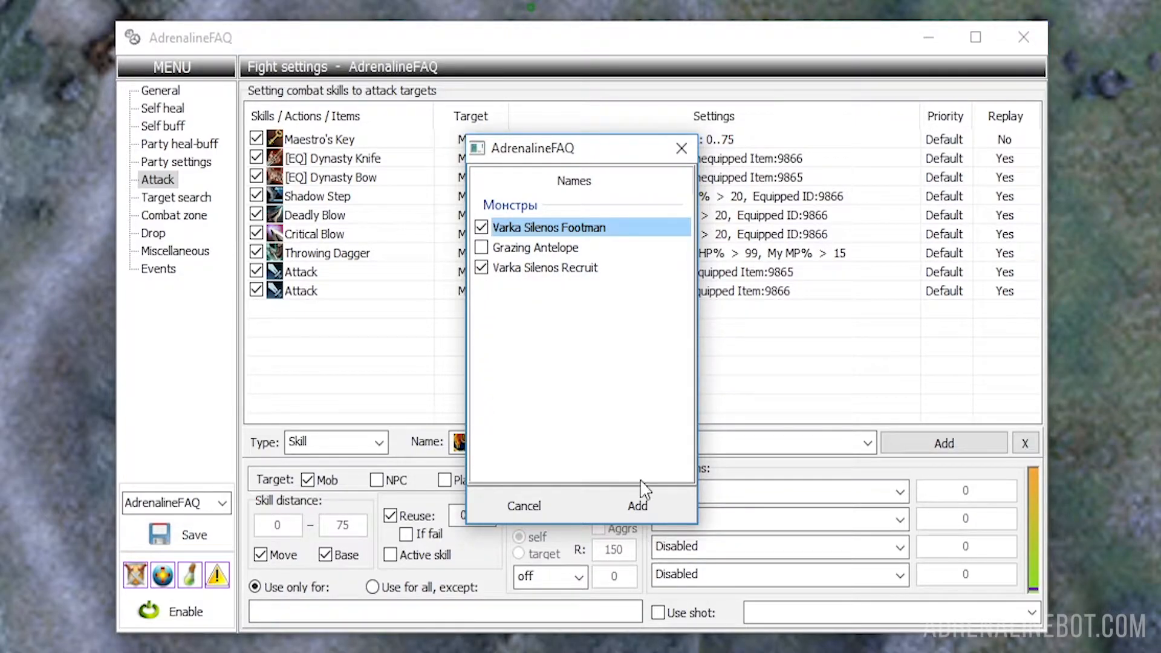
left_click(636, 506)
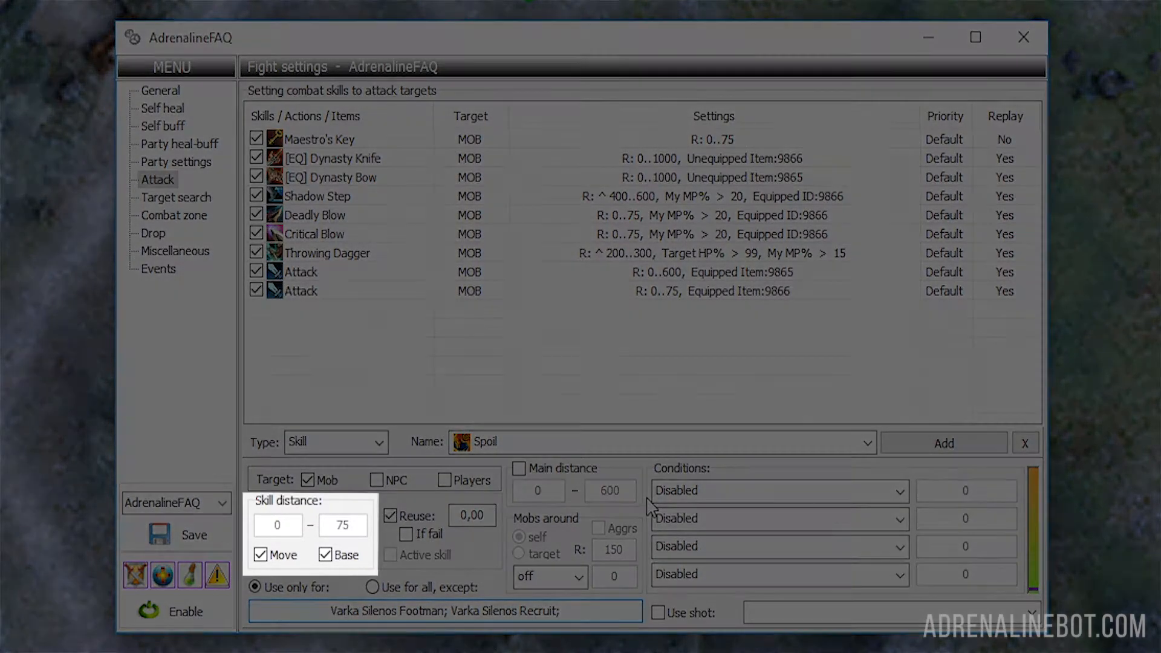
left_click(278, 524)
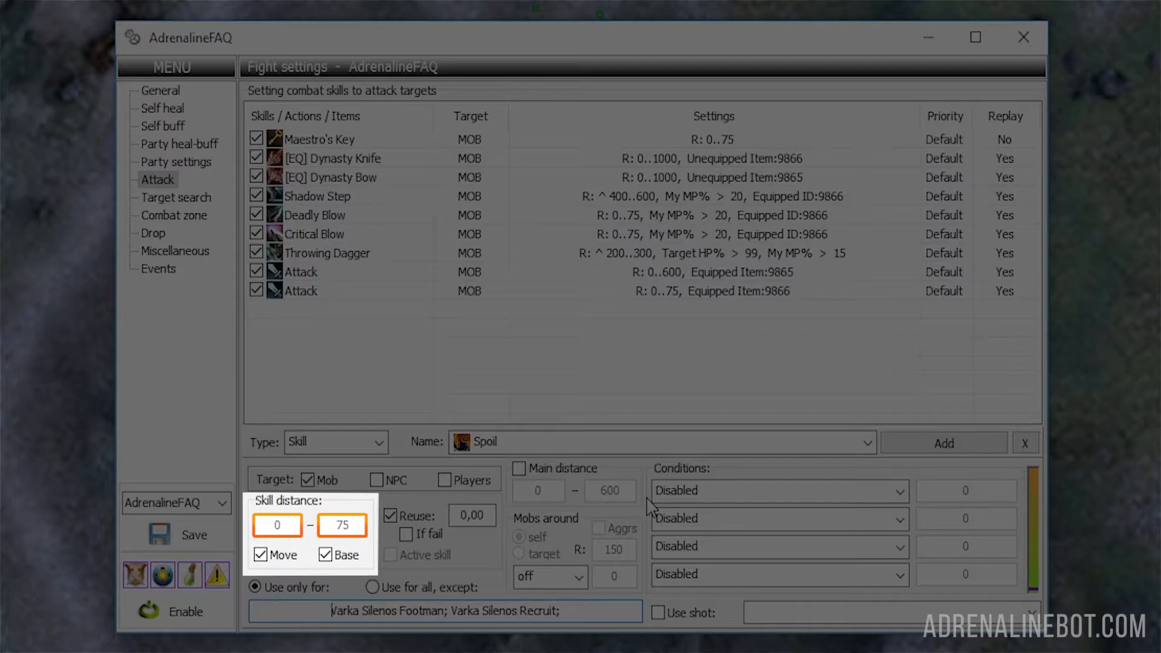
left_click(323, 555)
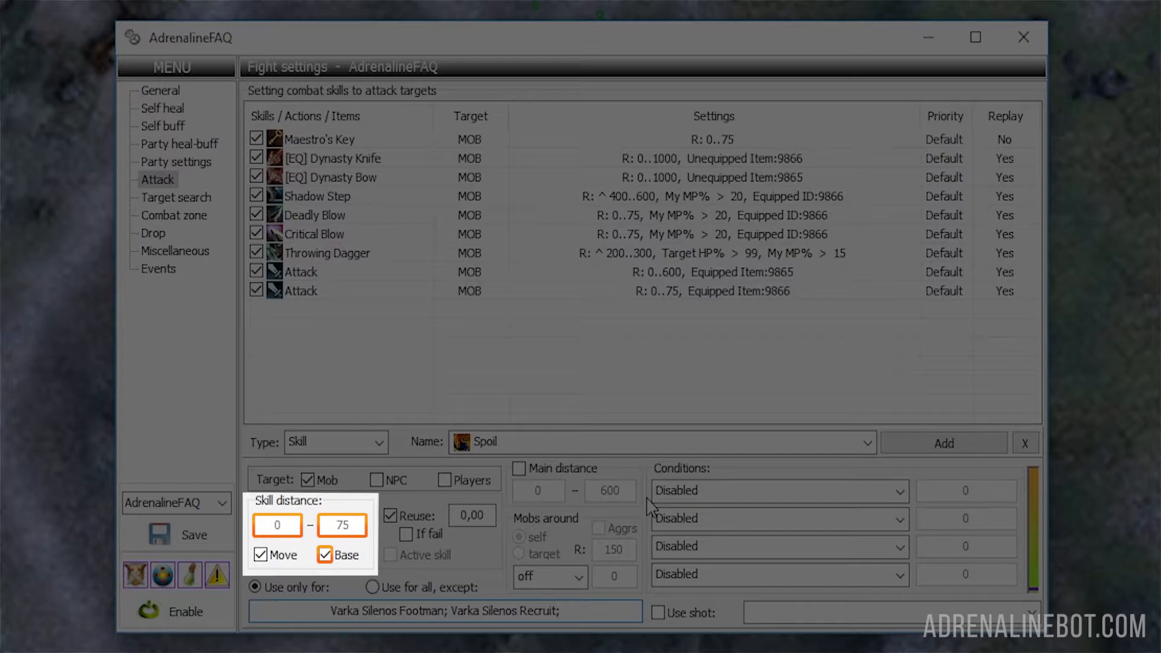
left_click(260, 554)
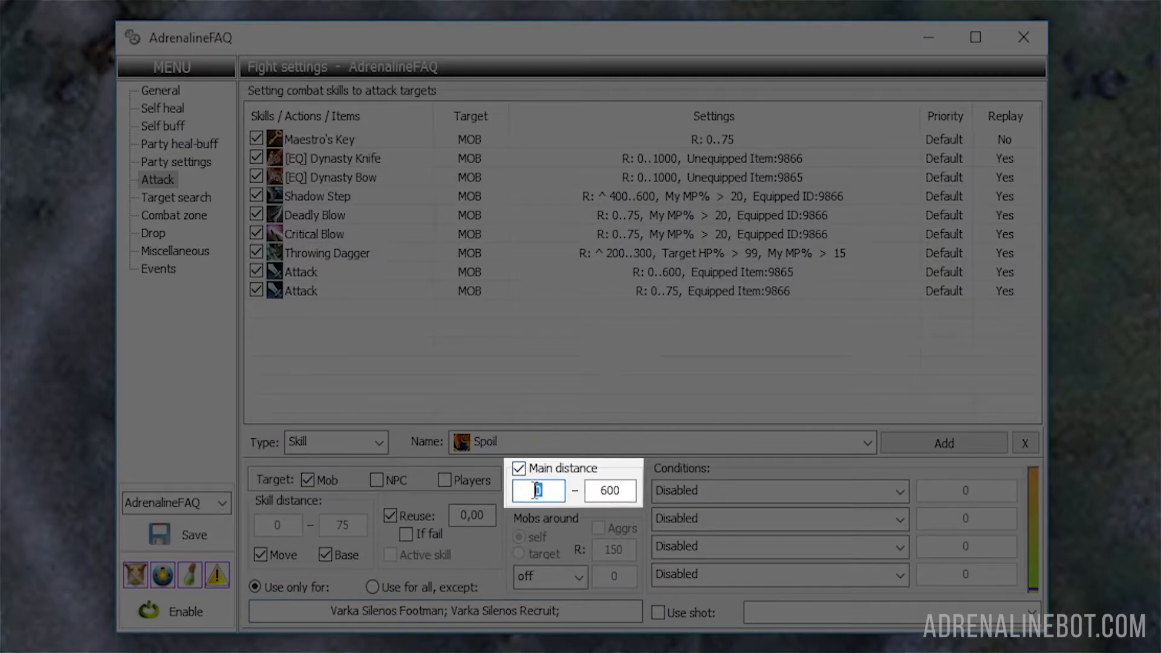
Enter 100 as Spoil's main distance start, giving a 100–600 range.
type("100")
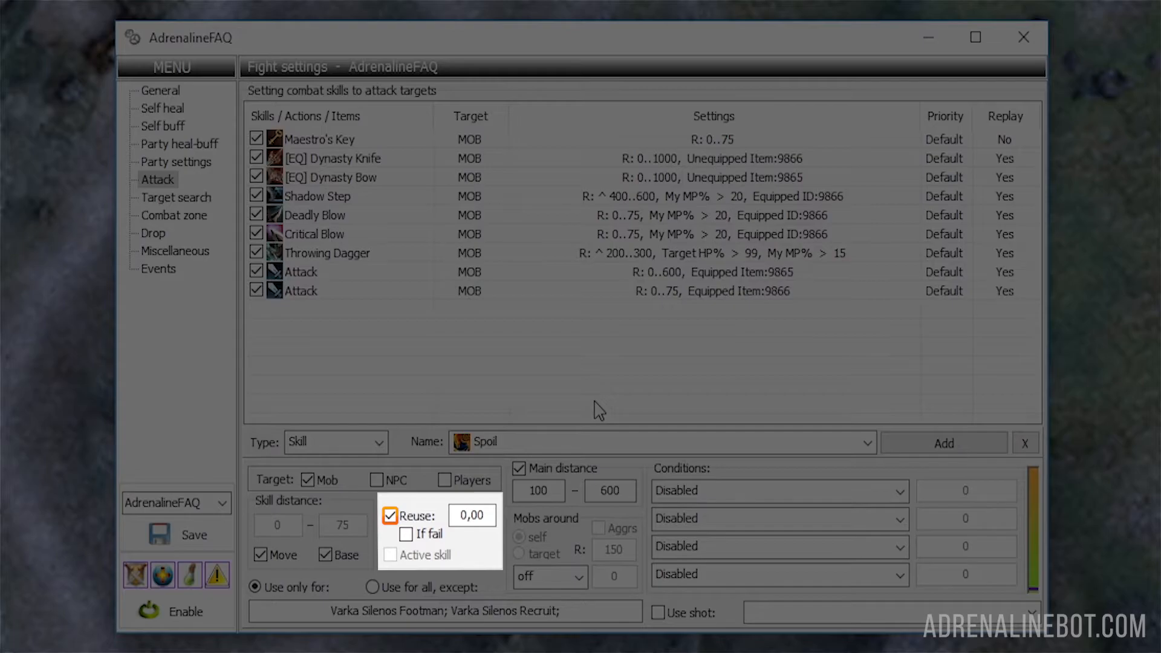
left_click(391, 516)
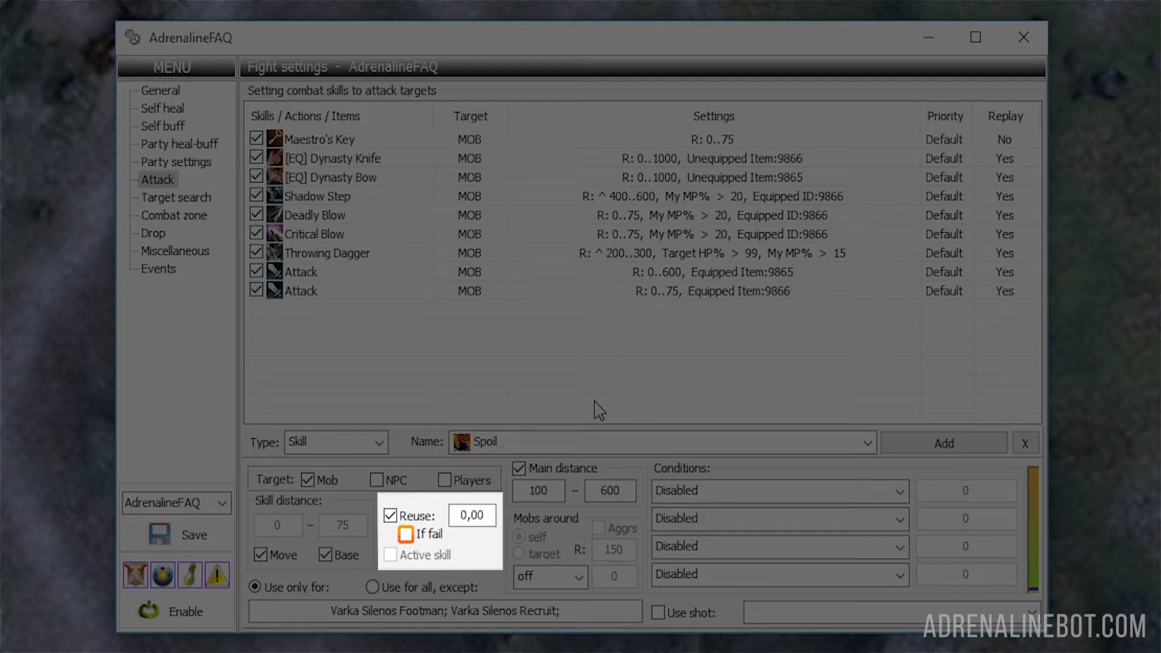
left_click(407, 534)
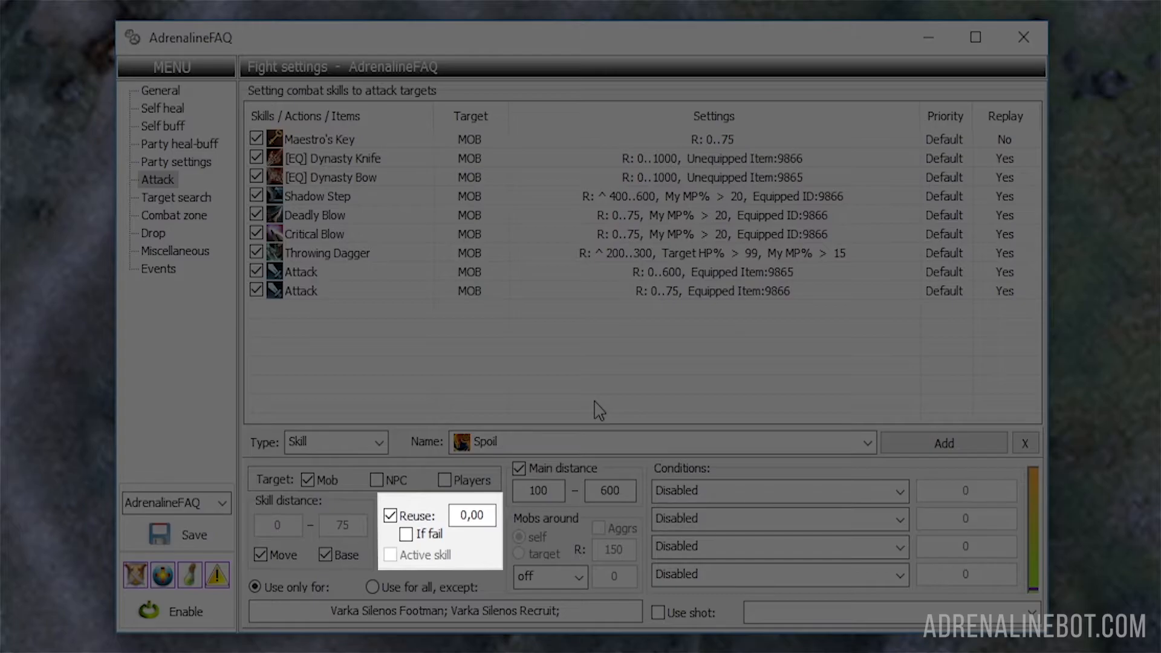
left_click(388, 555)
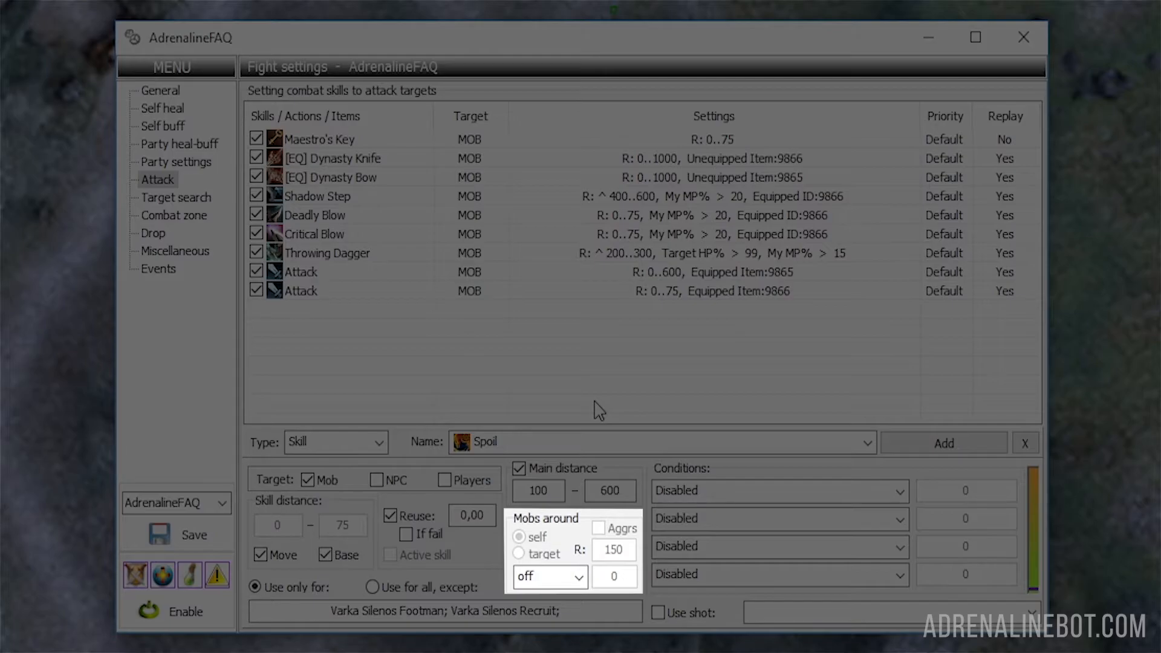
left_click(597, 529)
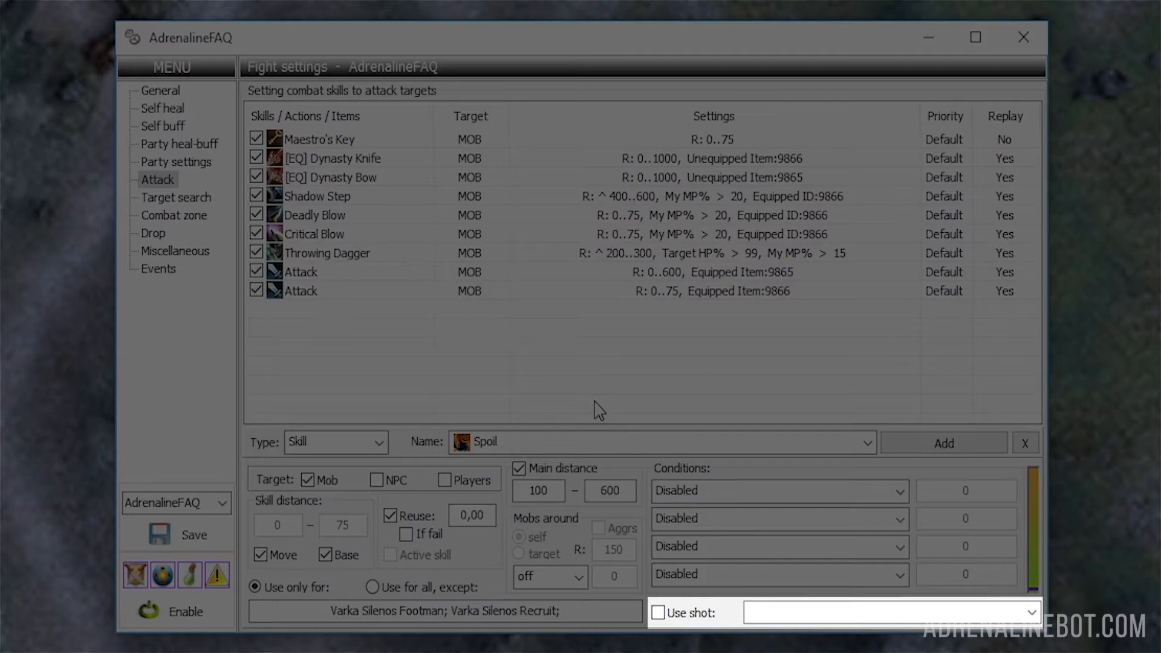
mouse_move(687, 450)
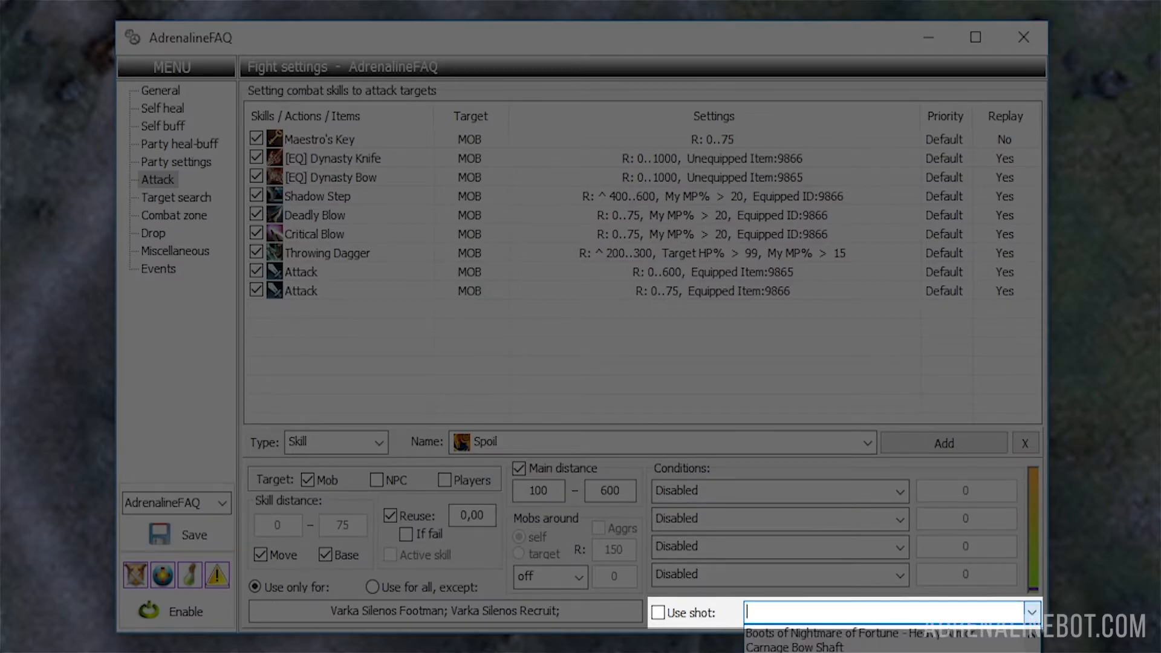
Switch to the Miscellaneous shot settings showing the Fishing options.
left_click(658, 612)
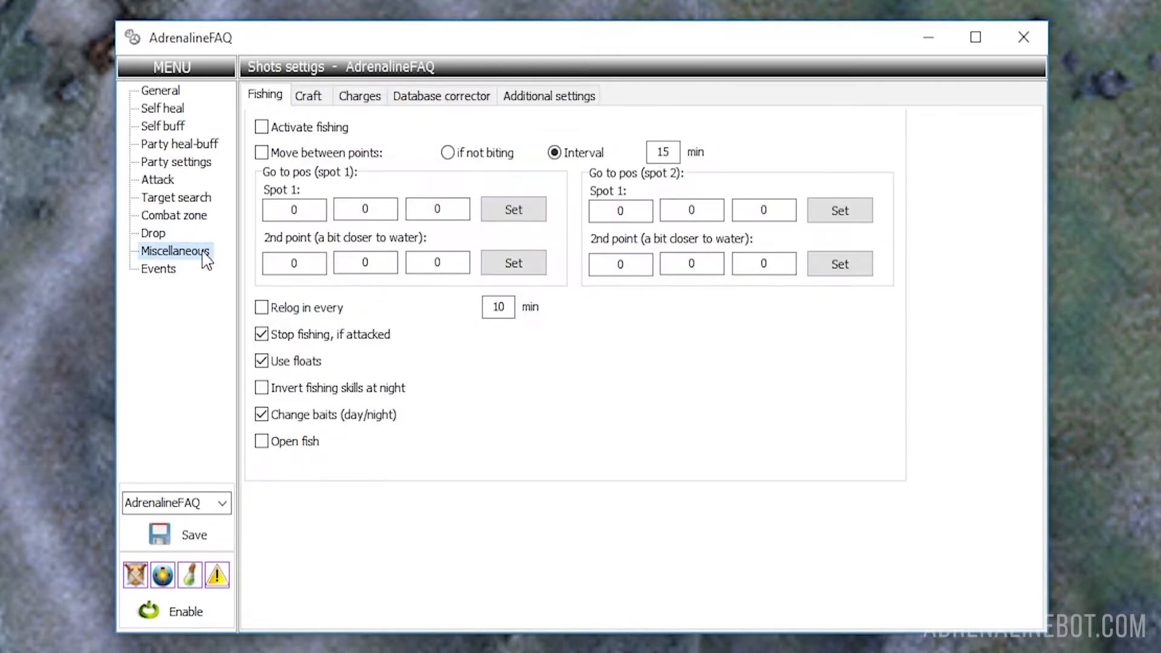
Show the Charges settings, then start a buff-name condition for Spoil.
left_click(360, 96)
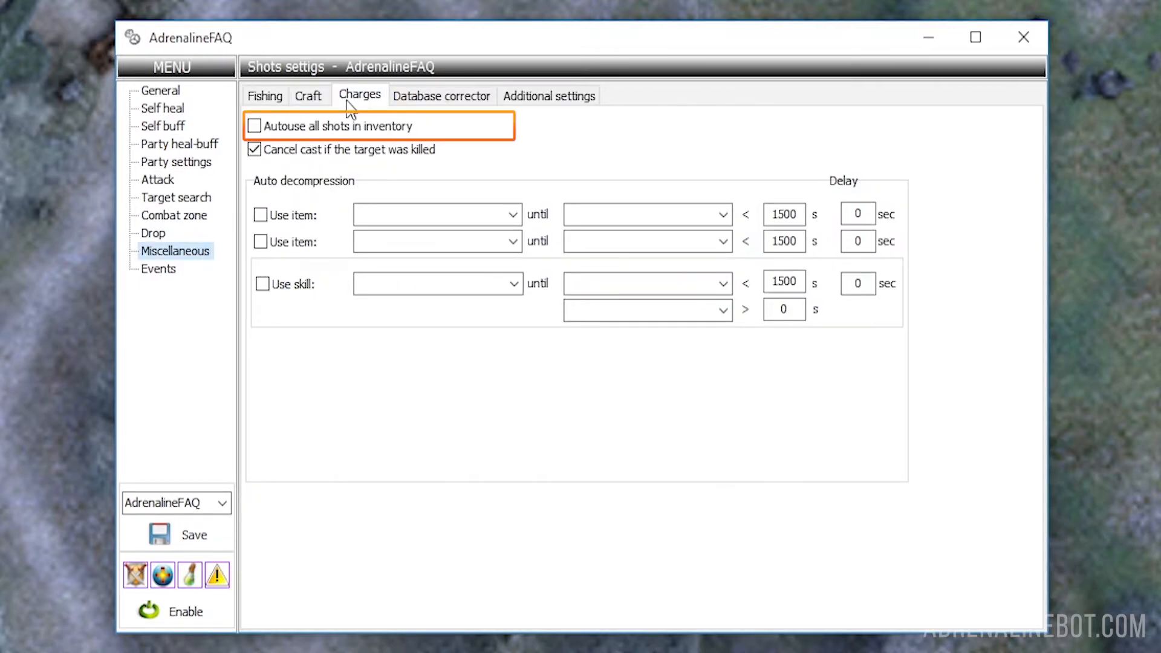
left_click(158, 179)
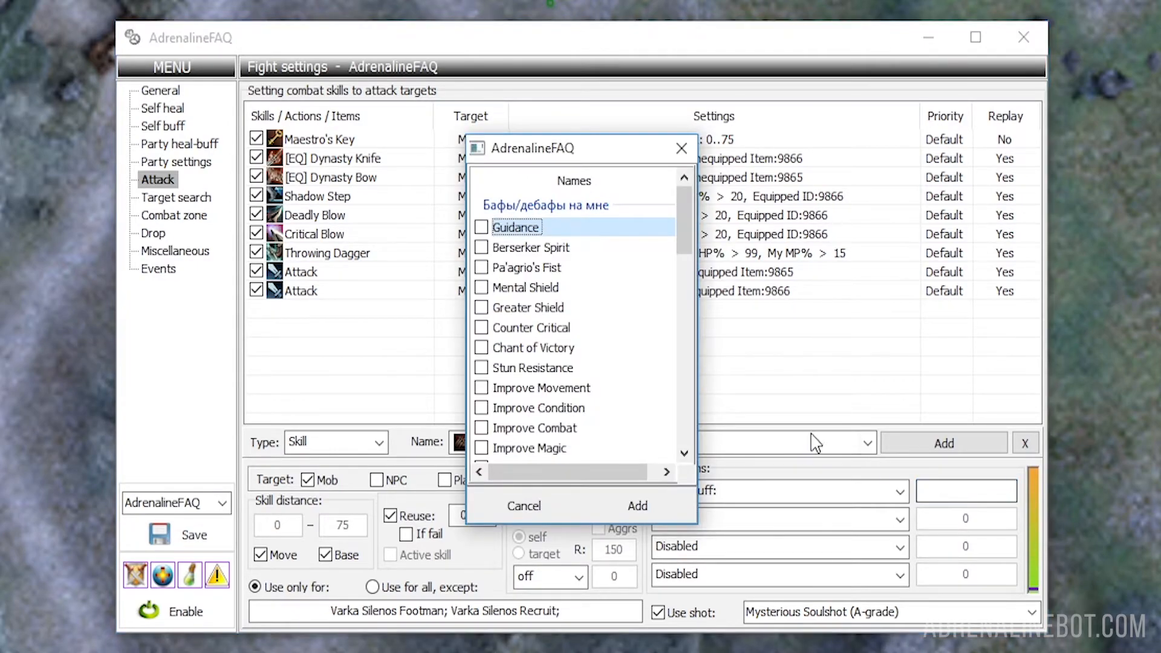
mouse_move(485, 295)
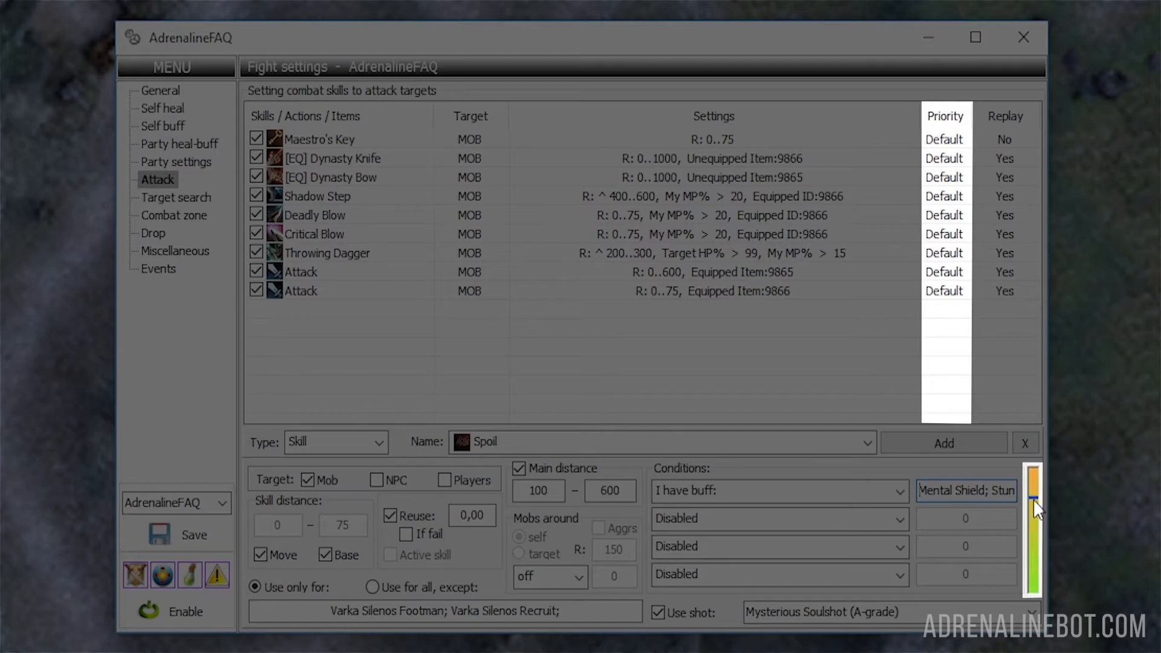
Lower the priority slider for the second Attack entry and Deadly Blow instead of Default.
left_click_drag(1032, 503, 1032, 592)
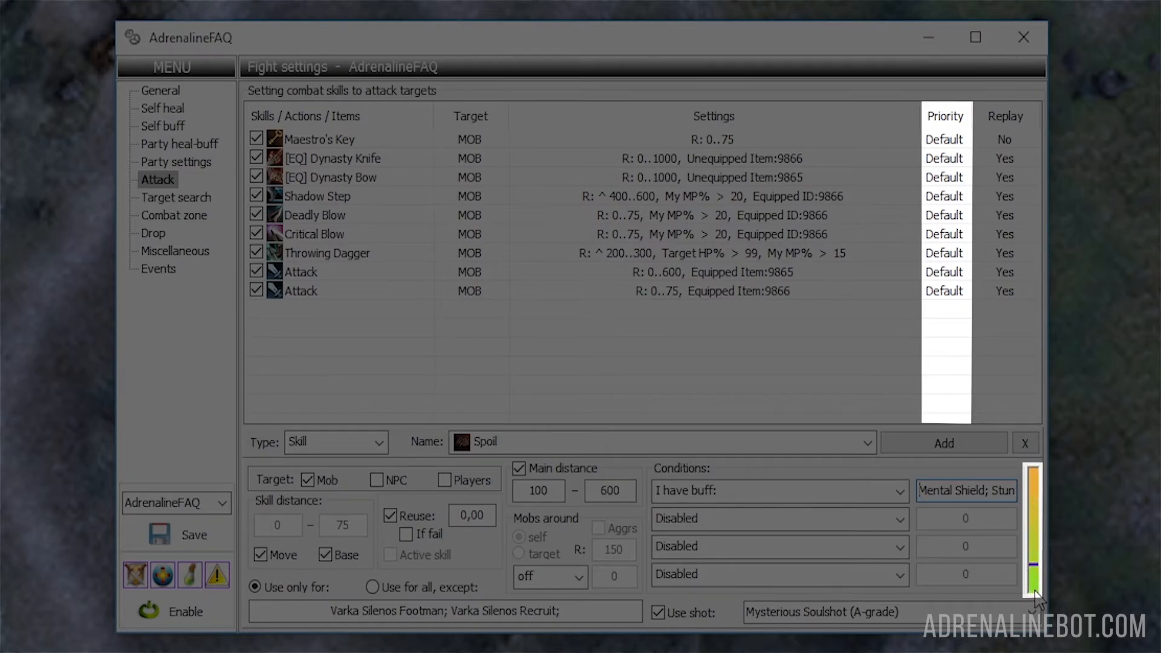
left_click(296, 290)
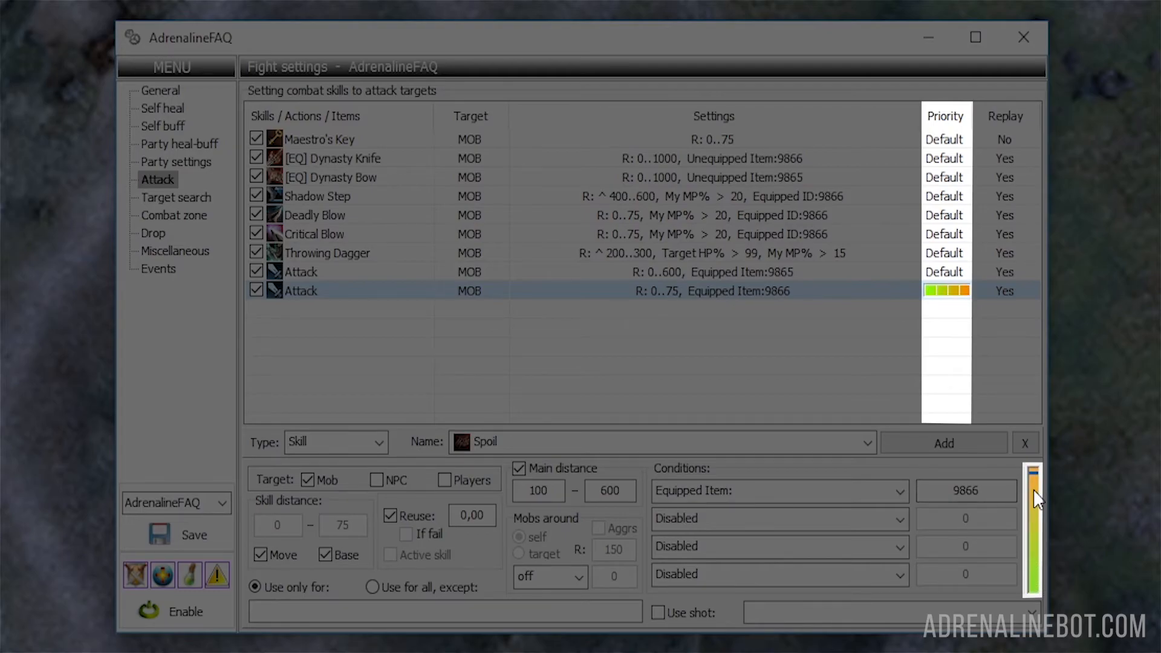
mouse_move(625, 220)
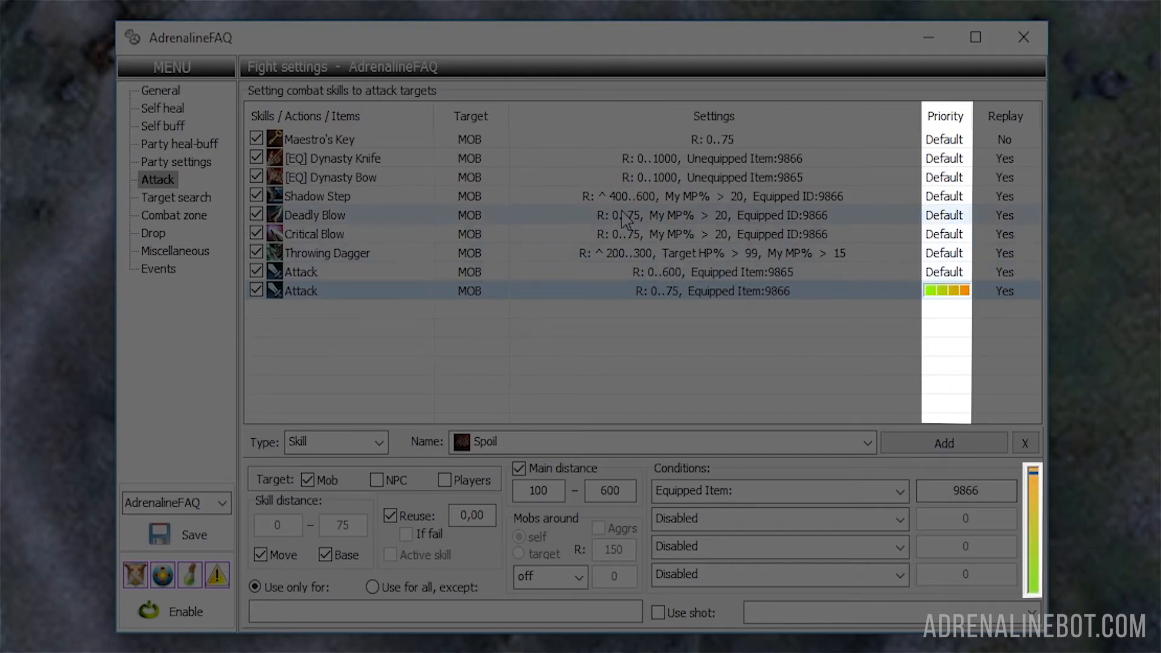
left_click(314, 215)
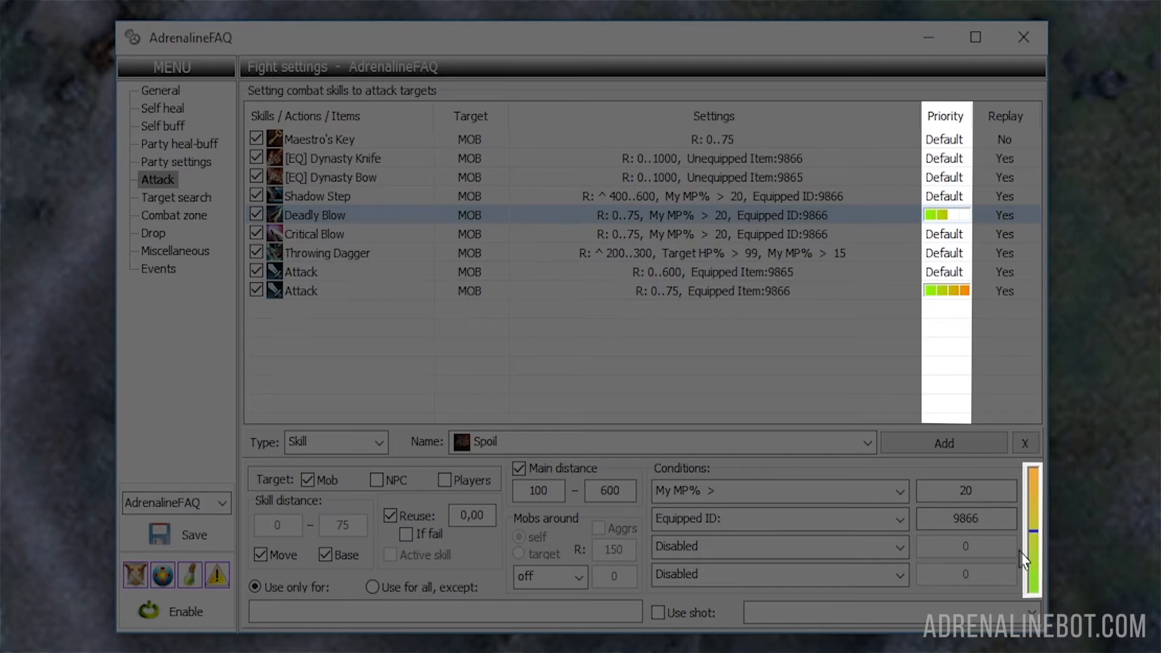
left_click(326, 253)
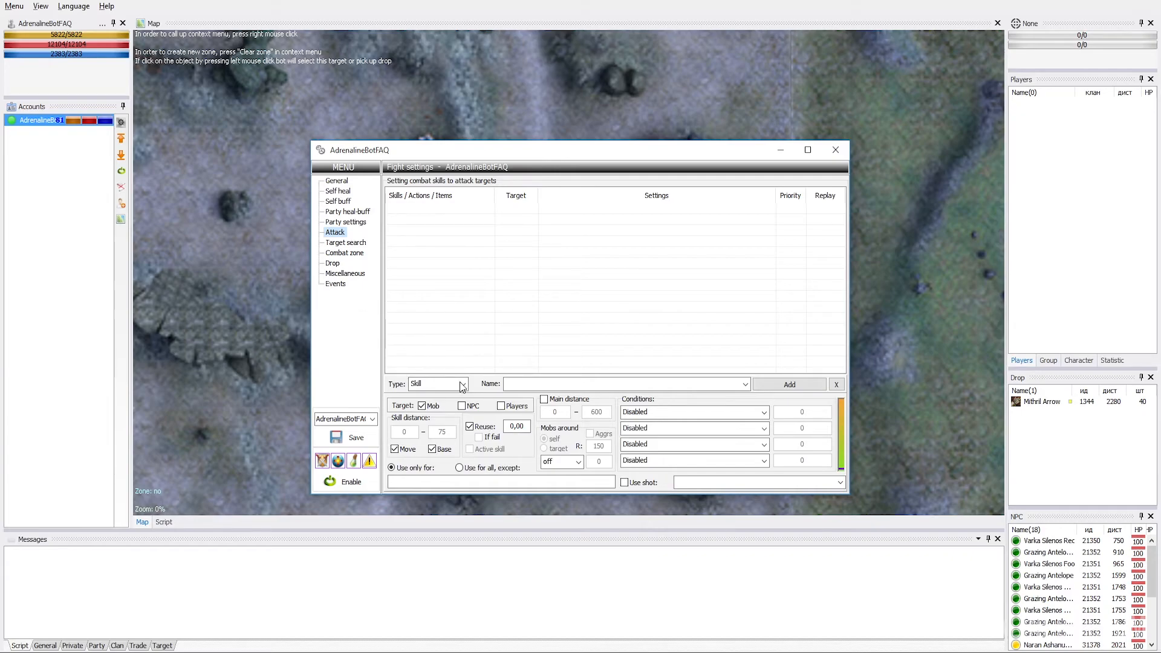
Add Crush of Doom targeting mobs and players, firing only when target HP% is above 50.
left_click(462, 384)
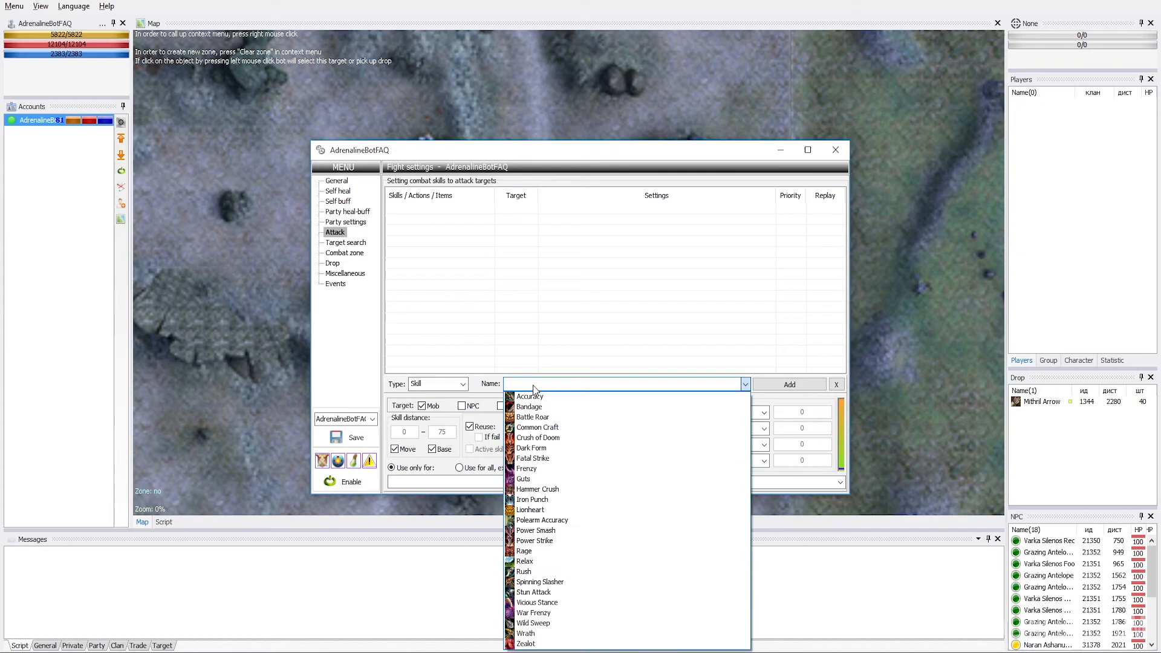
left_click(539, 437)
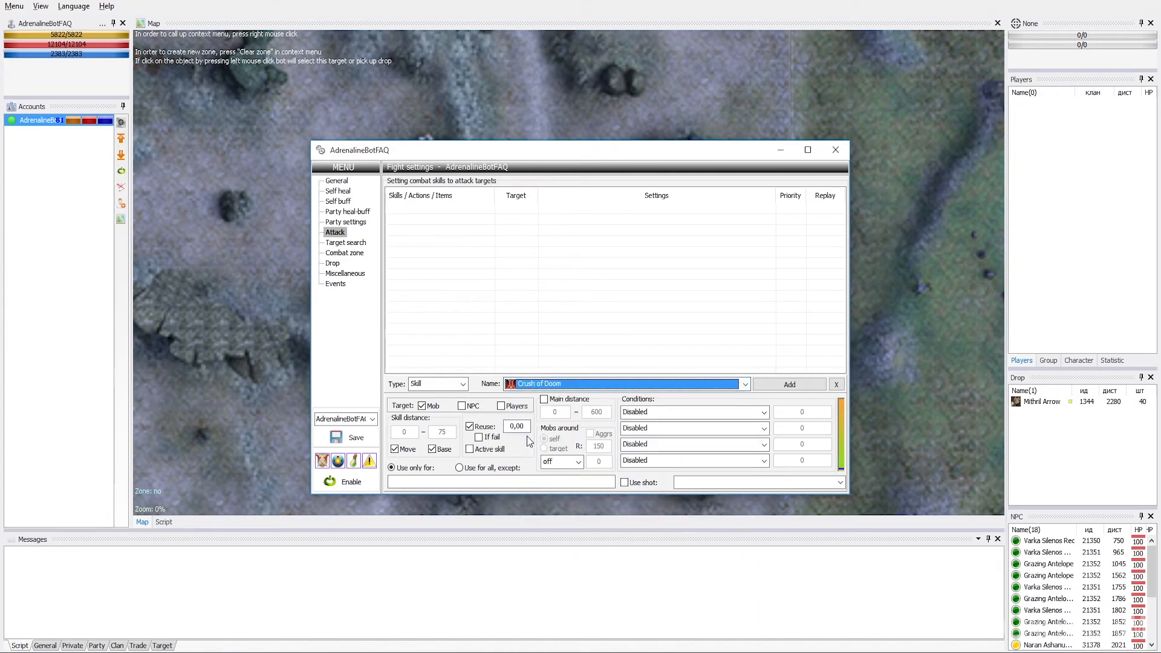
left_click(789, 385)
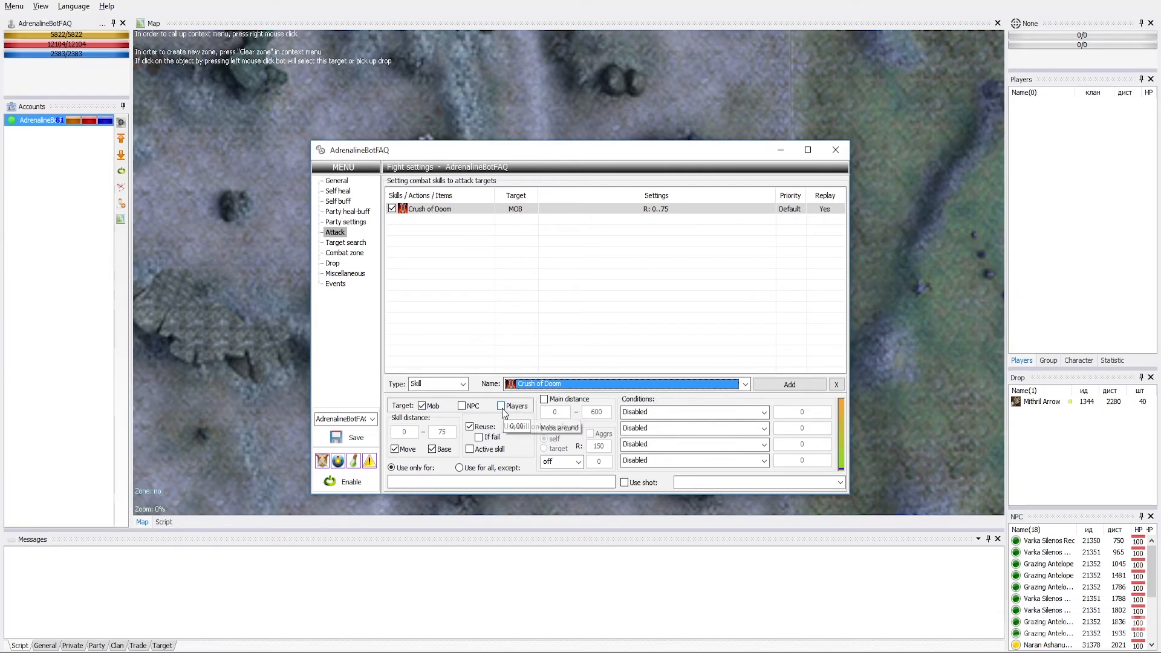
left_click(501, 406)
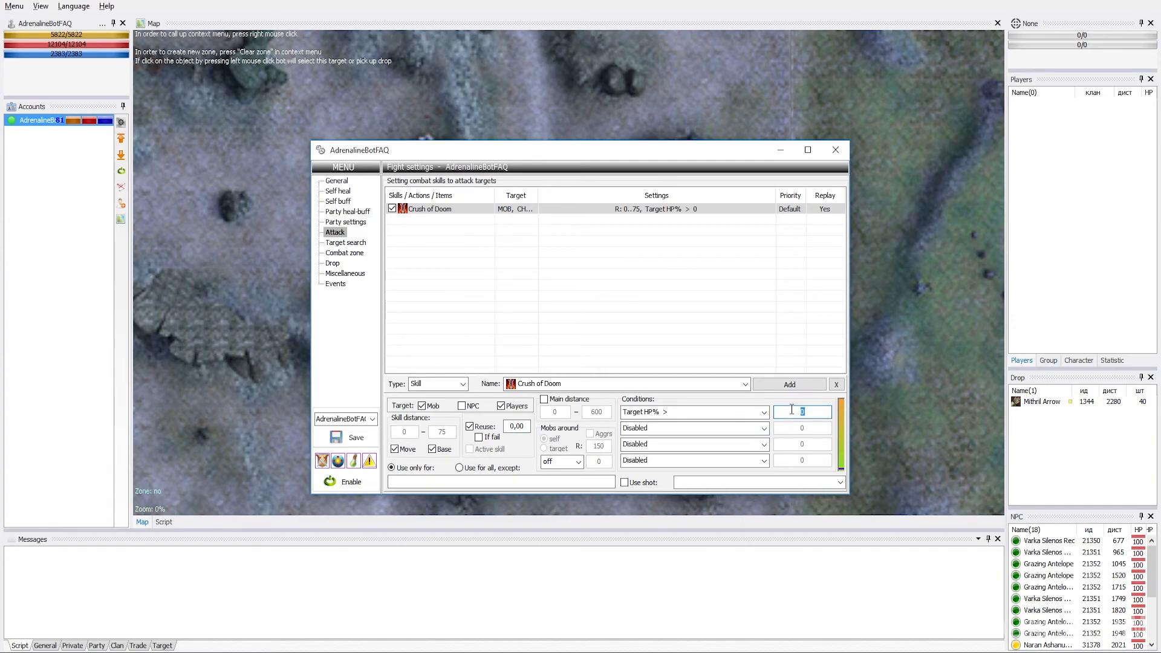
type("50")
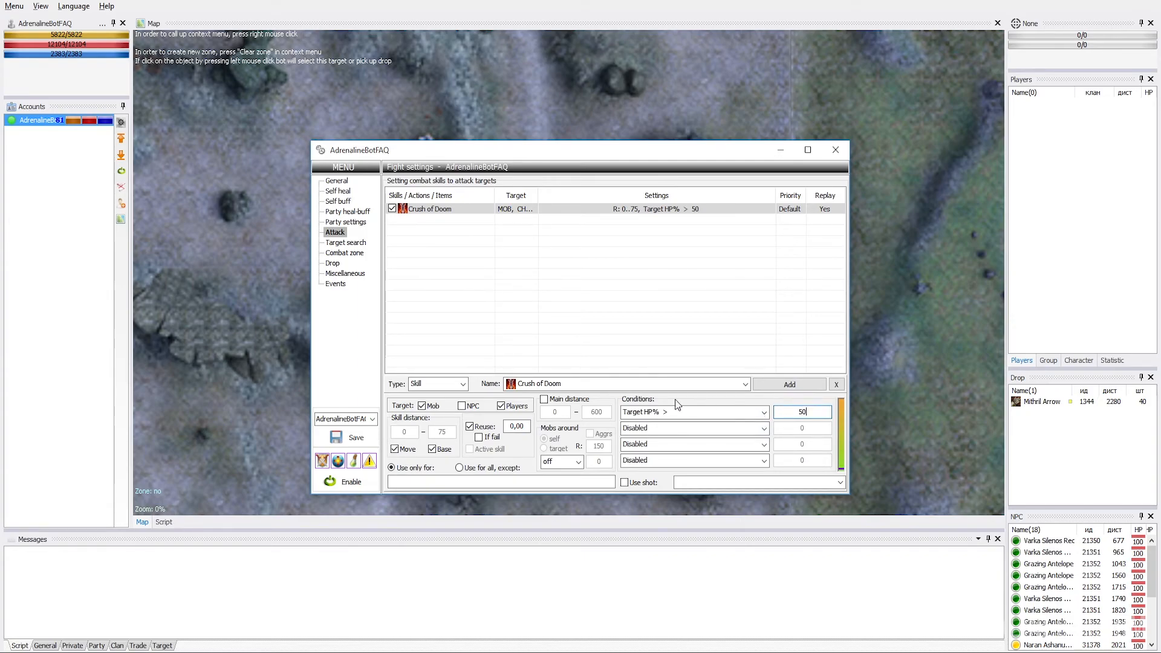
Add a plain Attack action after Crush of Doom and enable the bot.
left_click(462, 383)
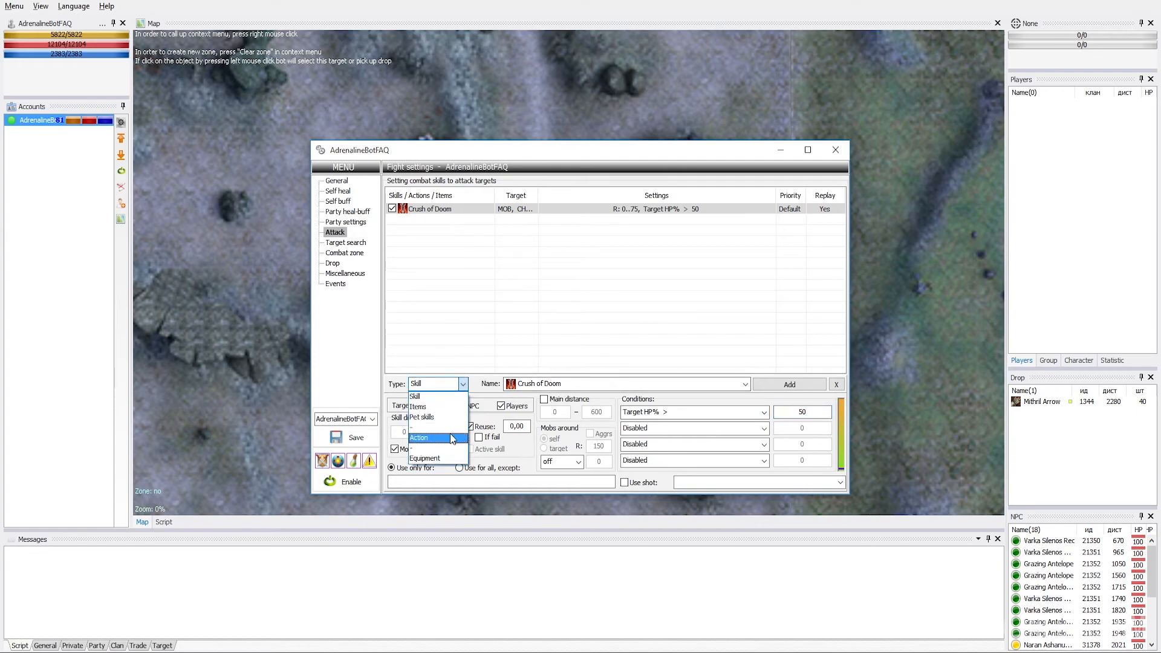
left_click(420, 437)
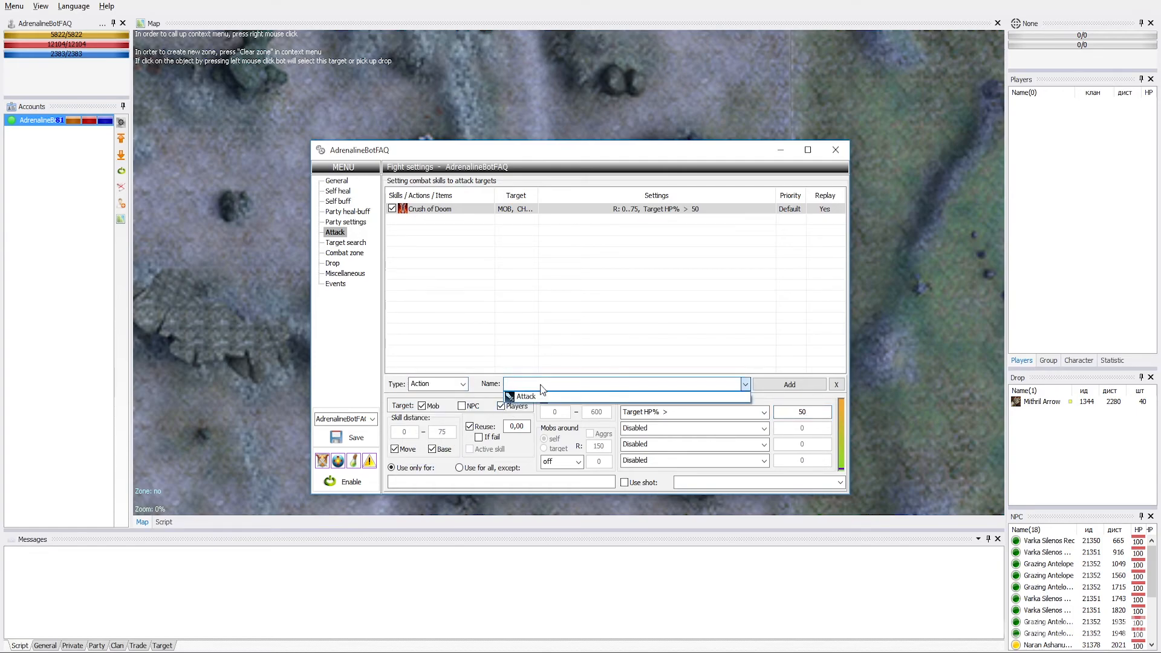
left_click(527, 397)
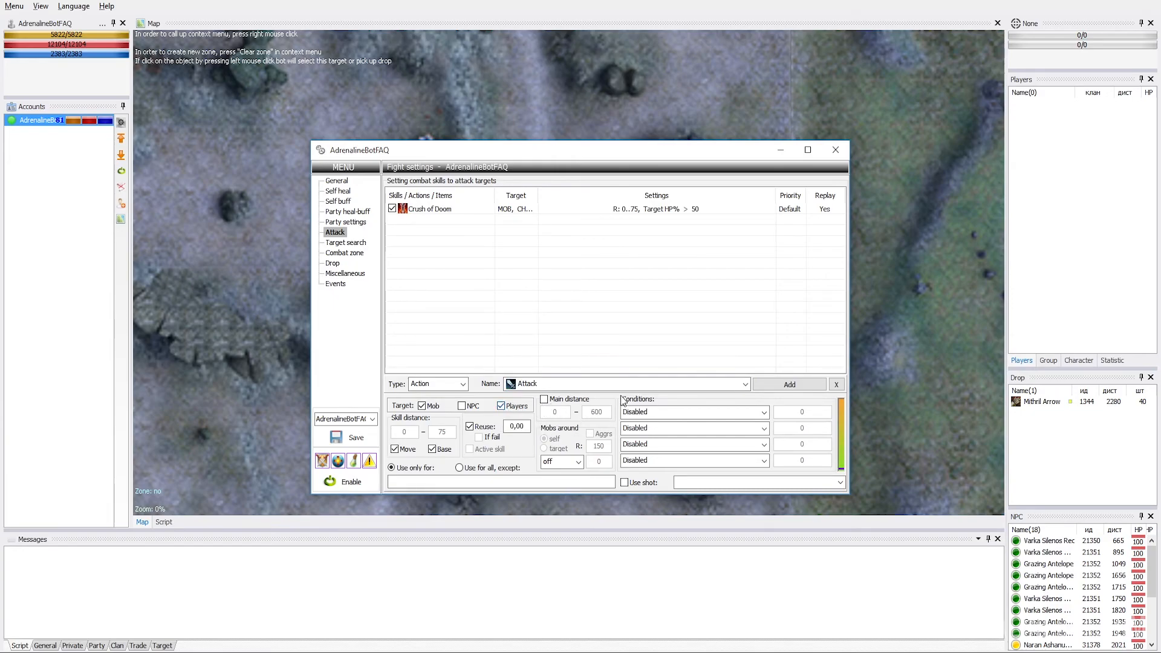
left_click(789, 383)
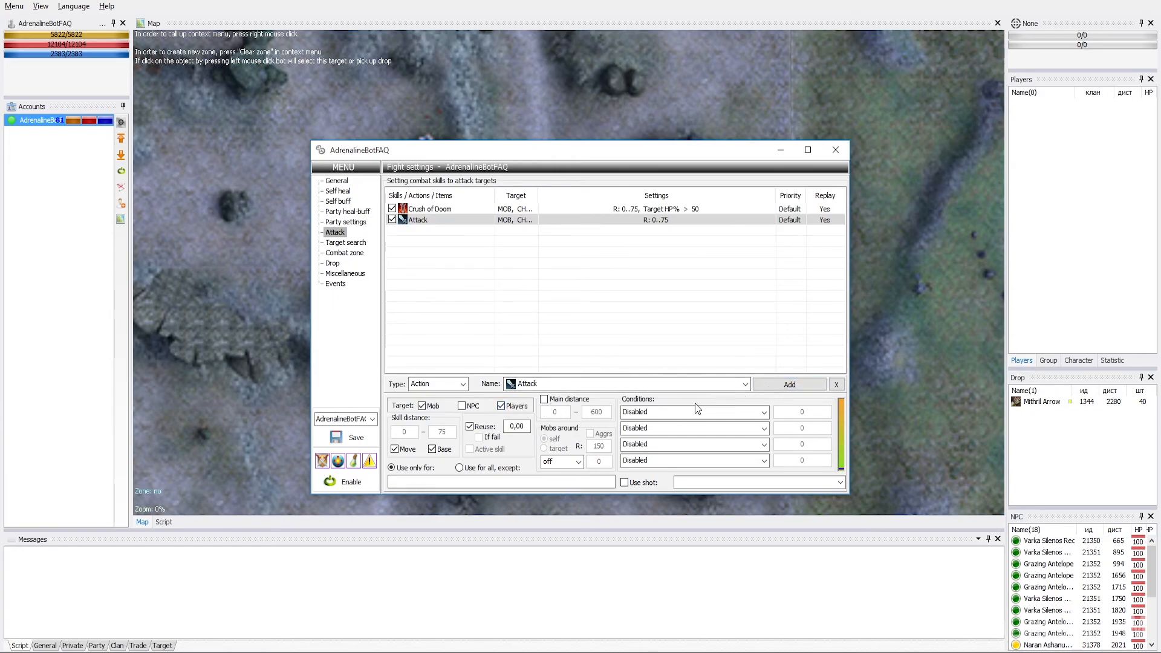
left_click(351, 482)
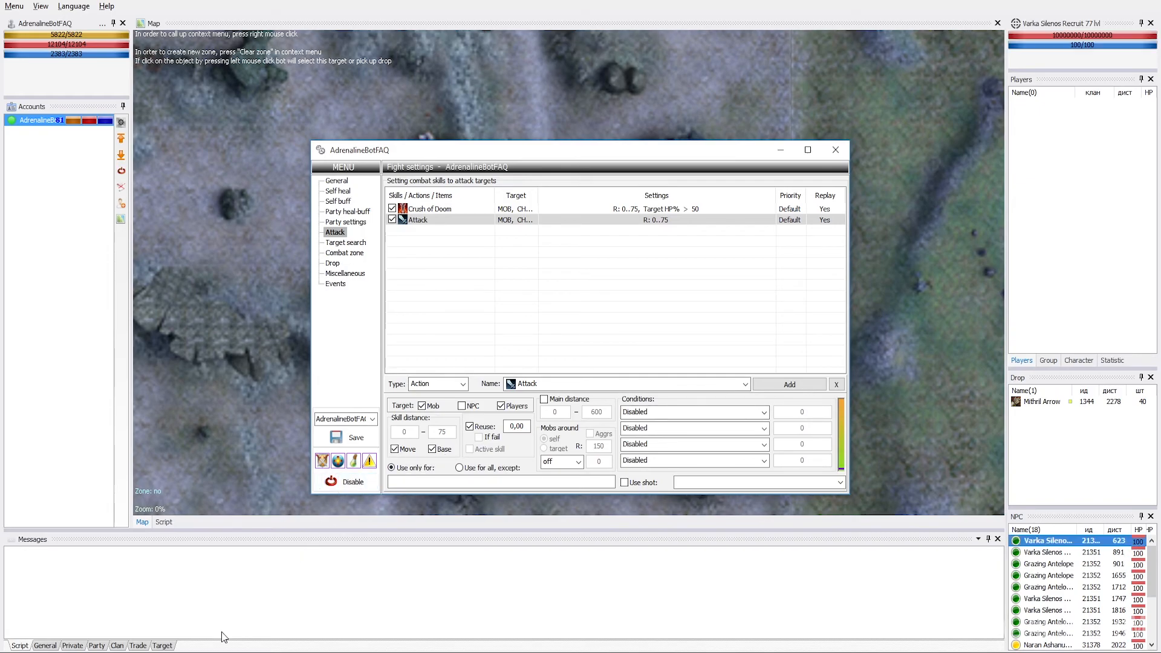